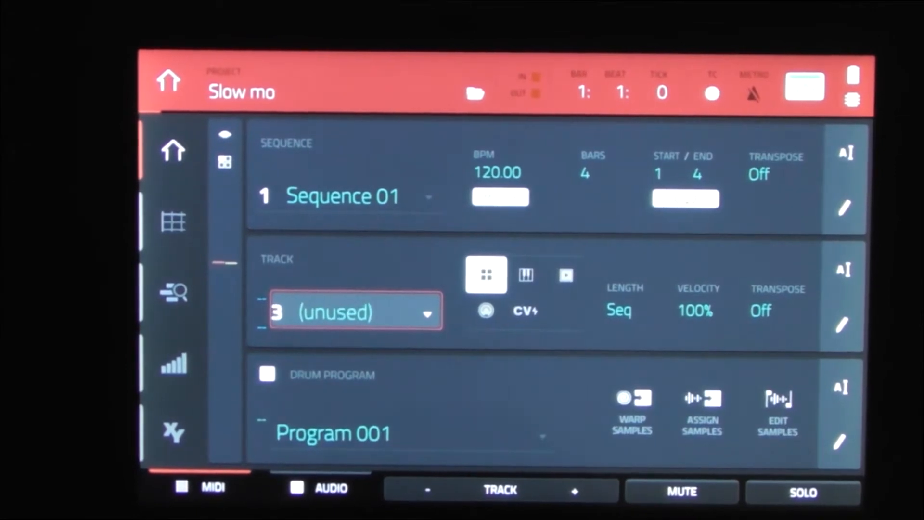
- Select Sequence 01 and switch from track 3 to Track 01
click(354, 195)
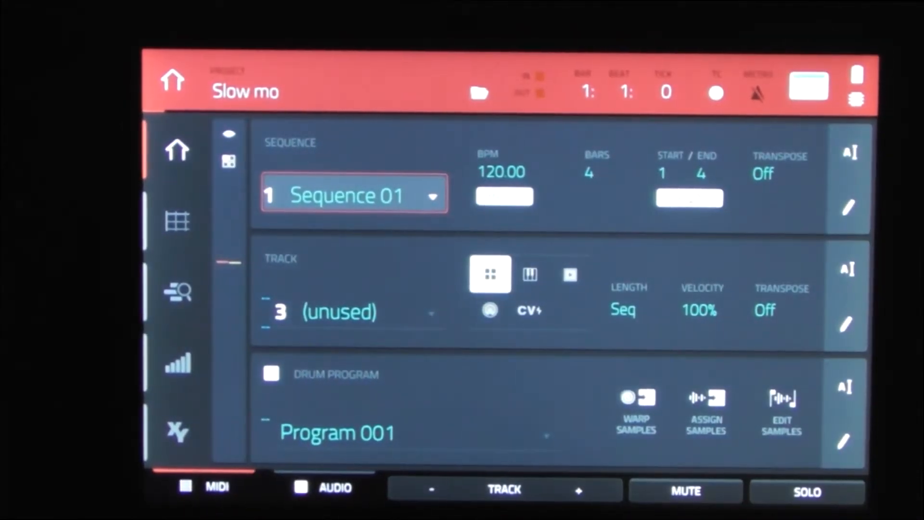
click(354, 311)
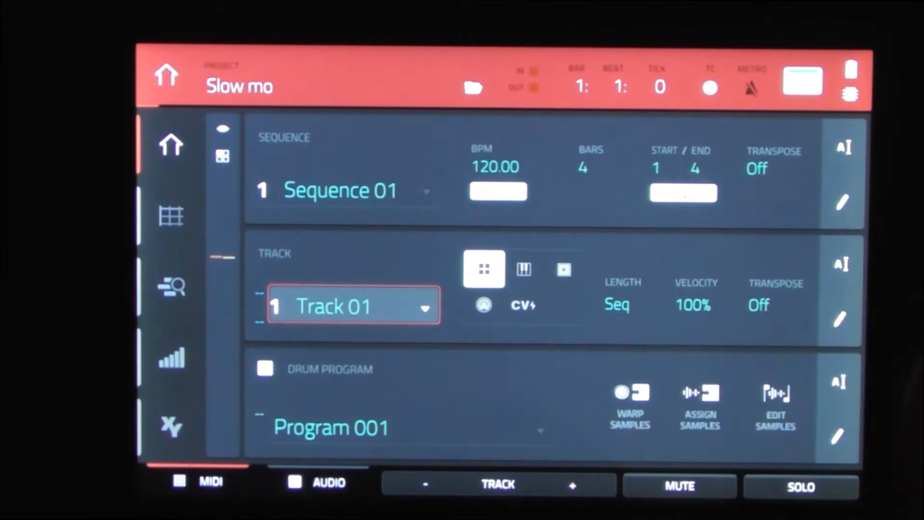
- Open Song mode, showing empty Song 1 with sequences 01–16 at 120 BPM
click(347, 190)
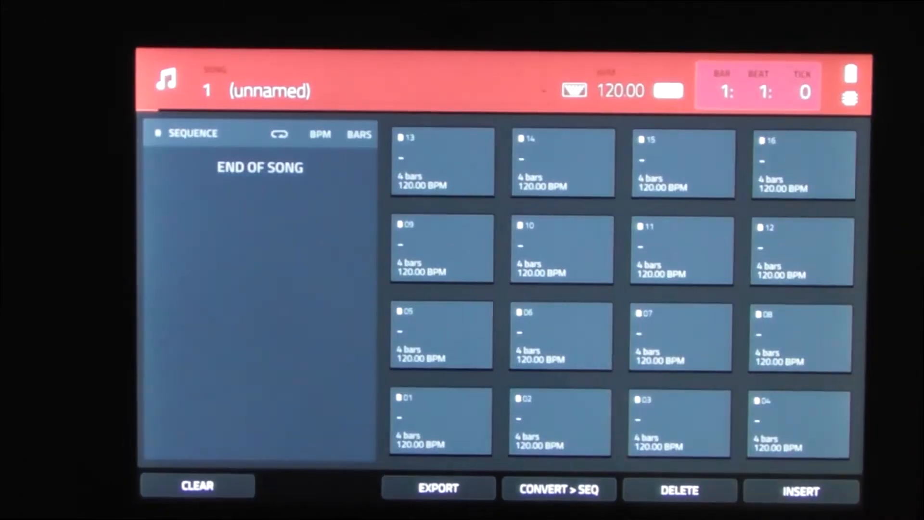
- Add song steps and assign sequences 1 through 5 to them
click(801, 491)
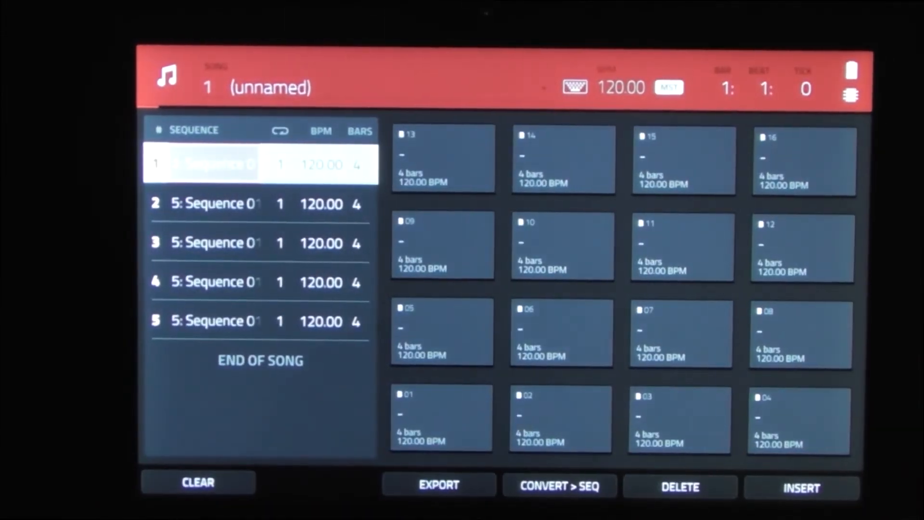
click(260, 203)
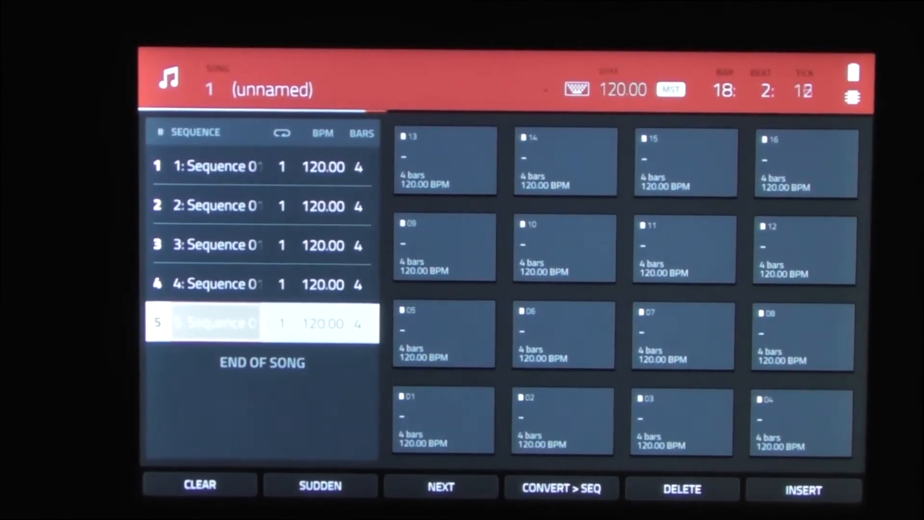
- Insert a sixth step playing sequence 5 and stop playback at bar 1
click(803, 488)
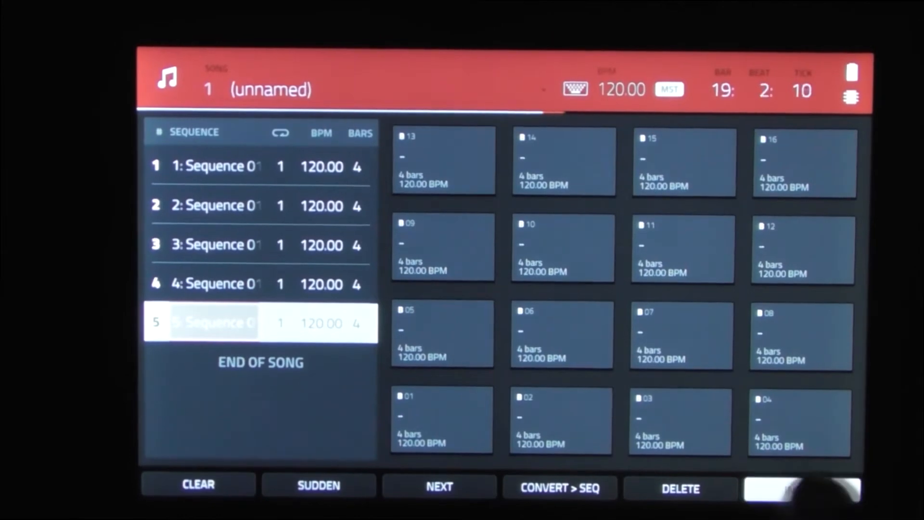
click(802, 488)
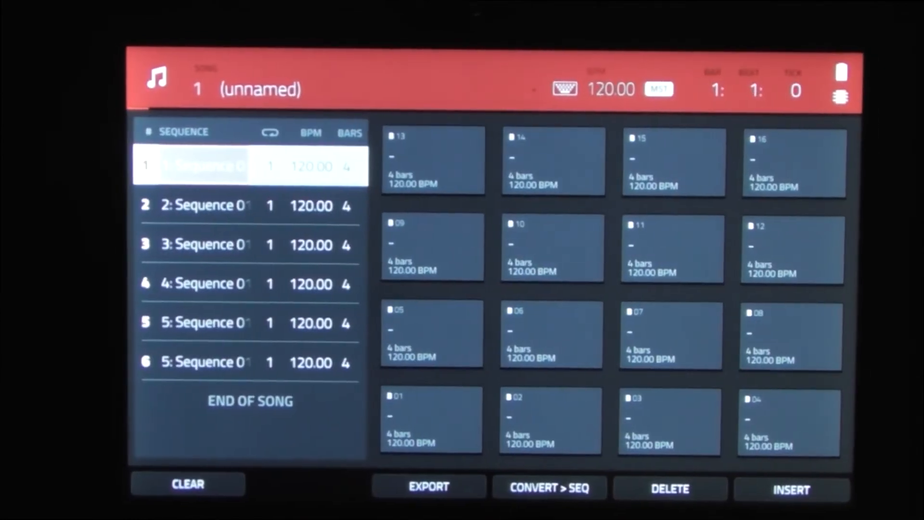
- Exit Song mode to the Main page showing Sequence 01, Track 01, Program 001
click(247, 361)
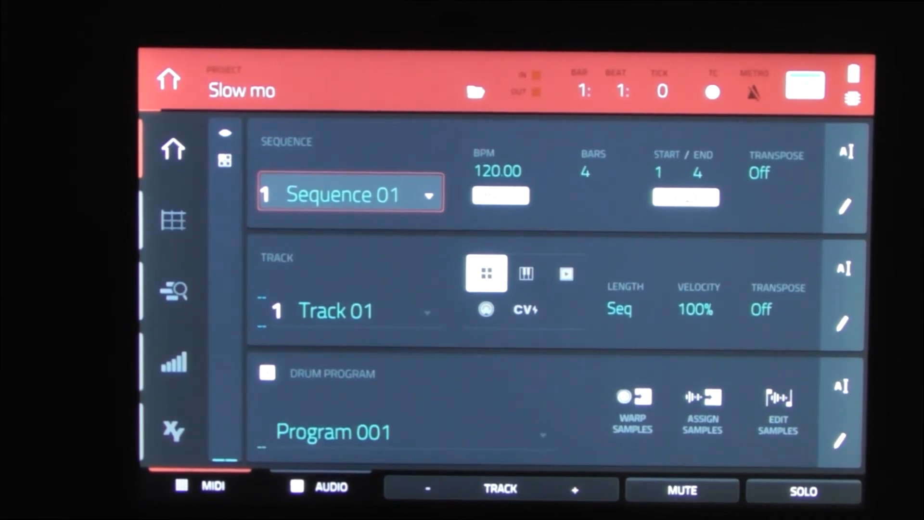
- Open the Content browser on the Instruments expansion folder listing Lead presets
click(336, 310)
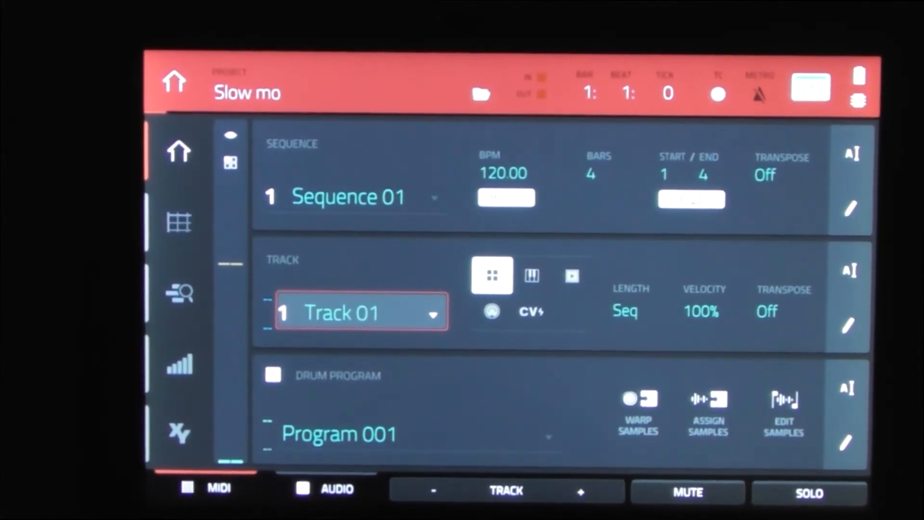
click(579, 491)
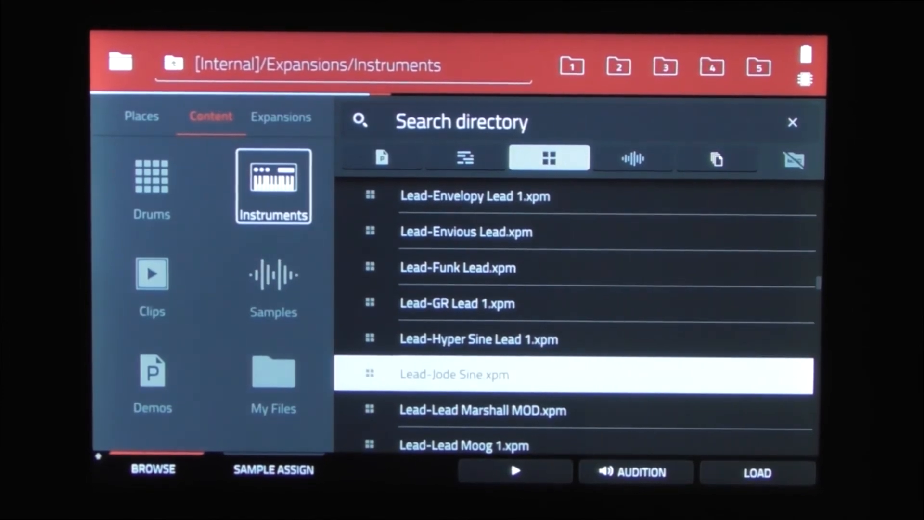
- List The Vault 2 samples and scroll to Chill Trap-Cymbal-CT5 Cym.WAV
click(273, 274)
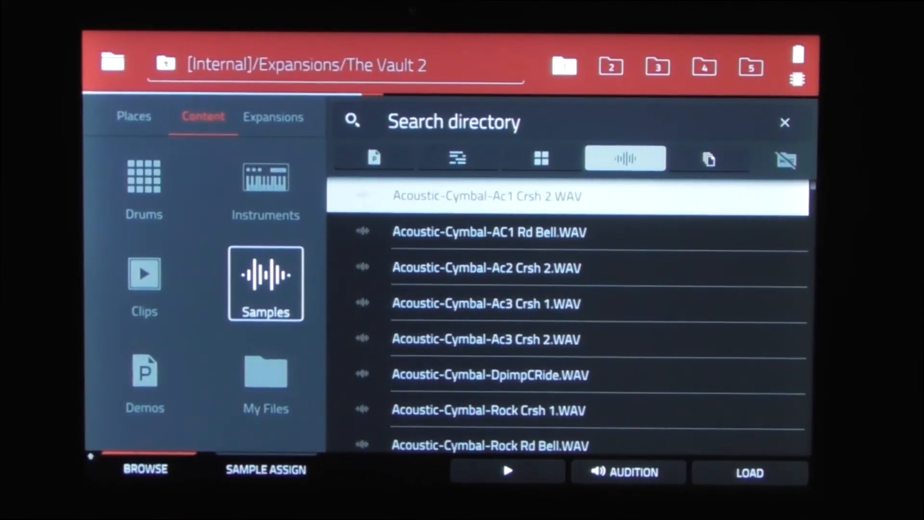
scroll(down, 3)
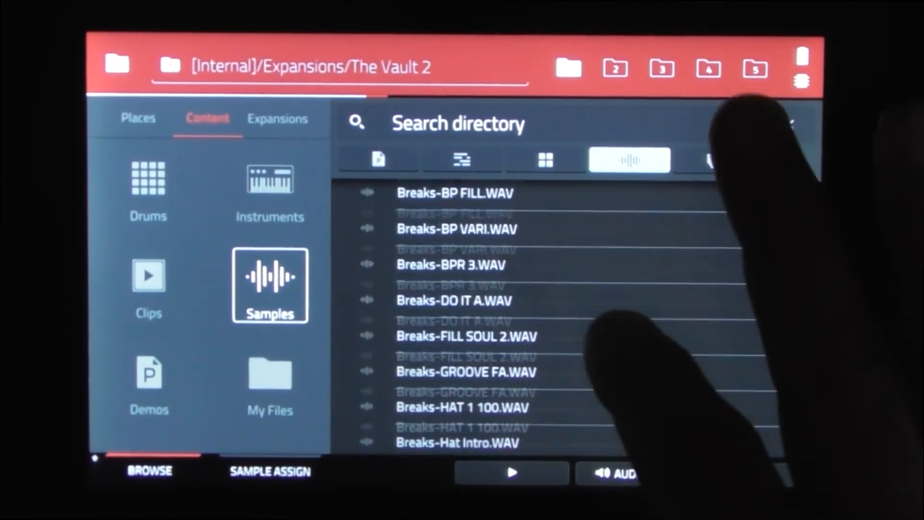
scroll(down, 3)
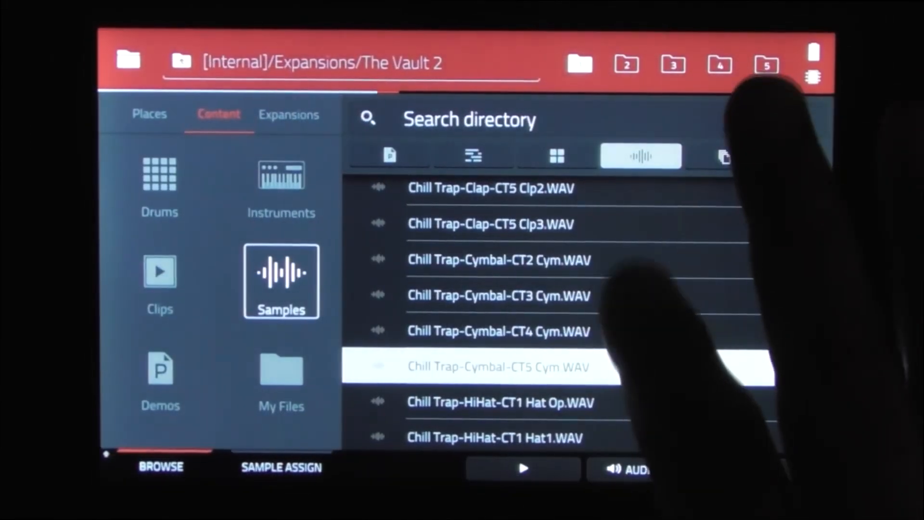
scroll(up, 3)
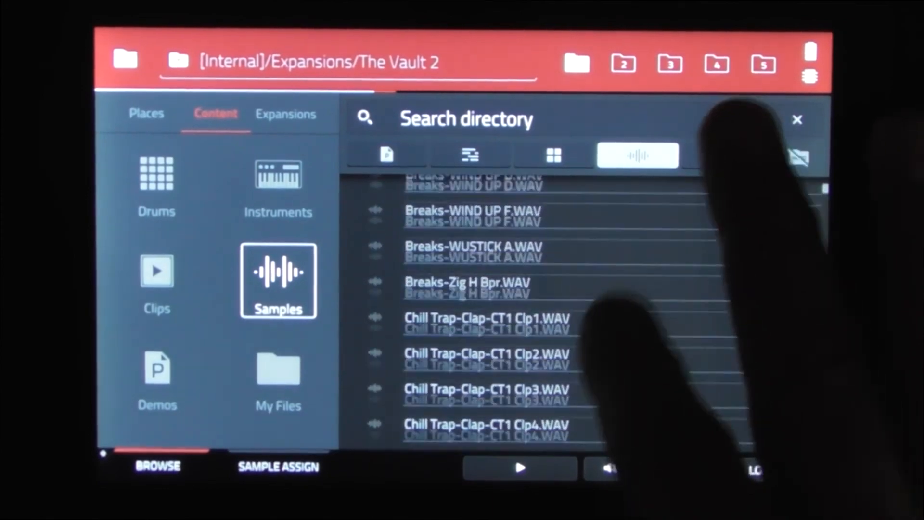
scroll(down, 3)
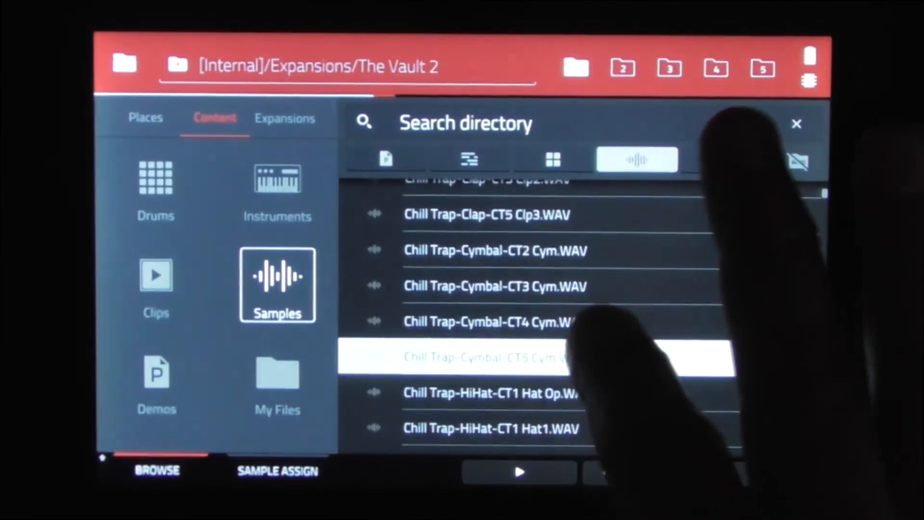
scroll(down, 3)
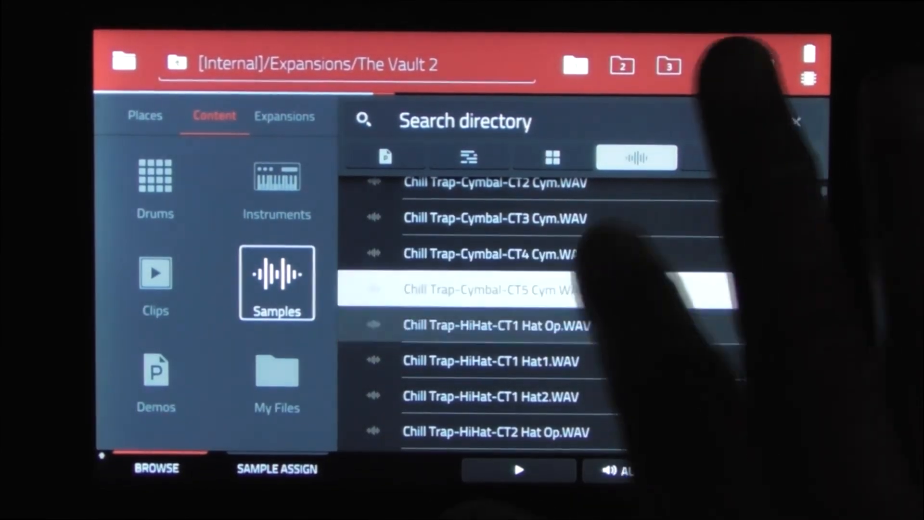